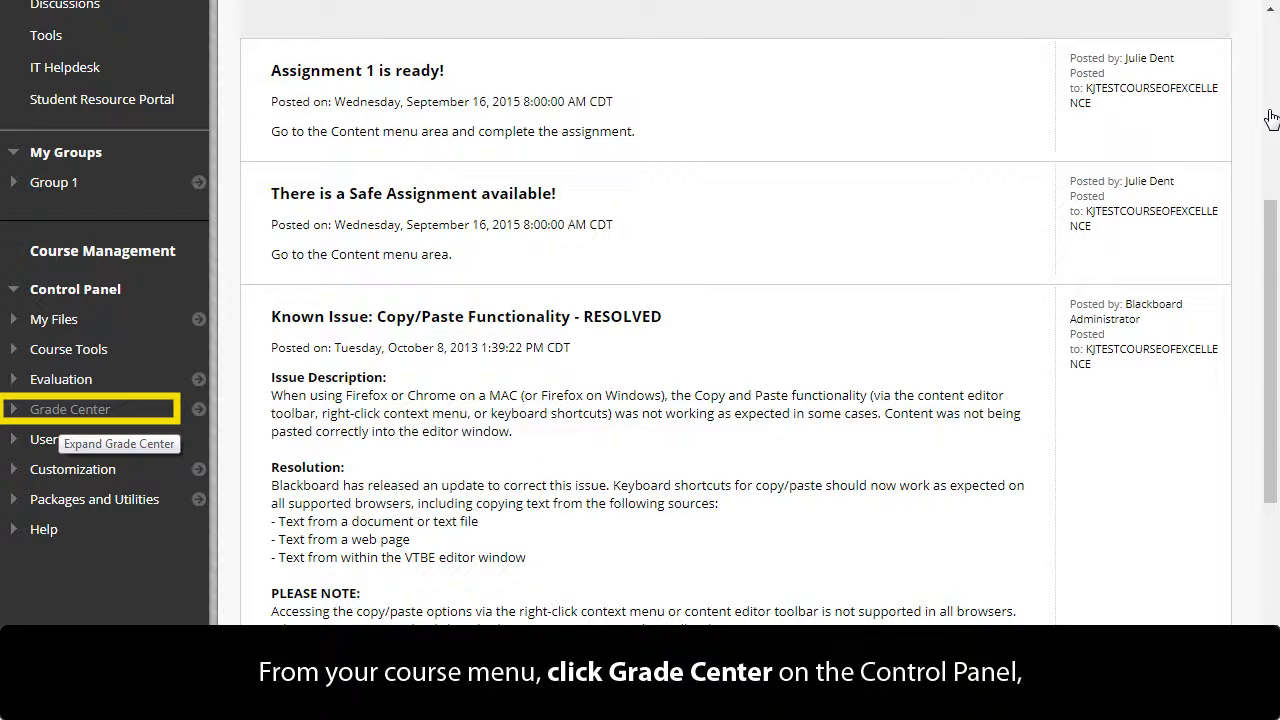
Open the Full Grade Center from the Grade Center section of the Control Panel
{"action": "left_click", "coordinate": [70, 408]}
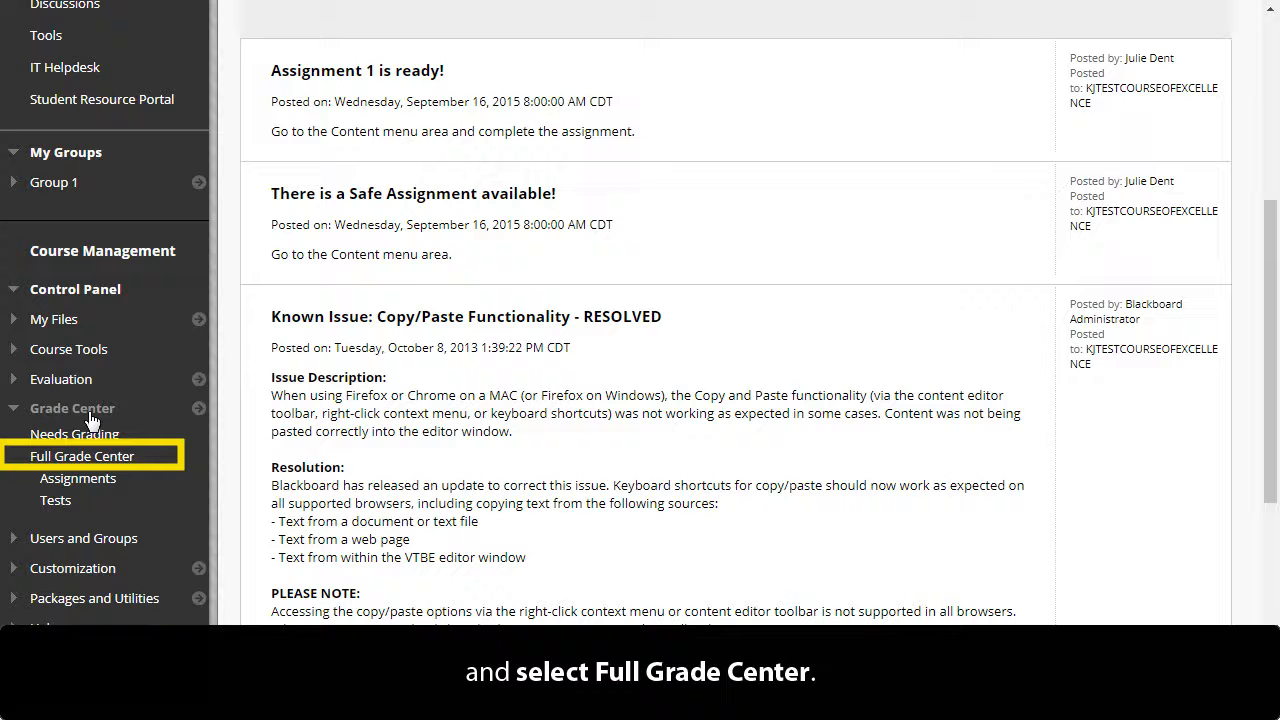
{"action": "mouse_move", "coordinate": [126, 444]}
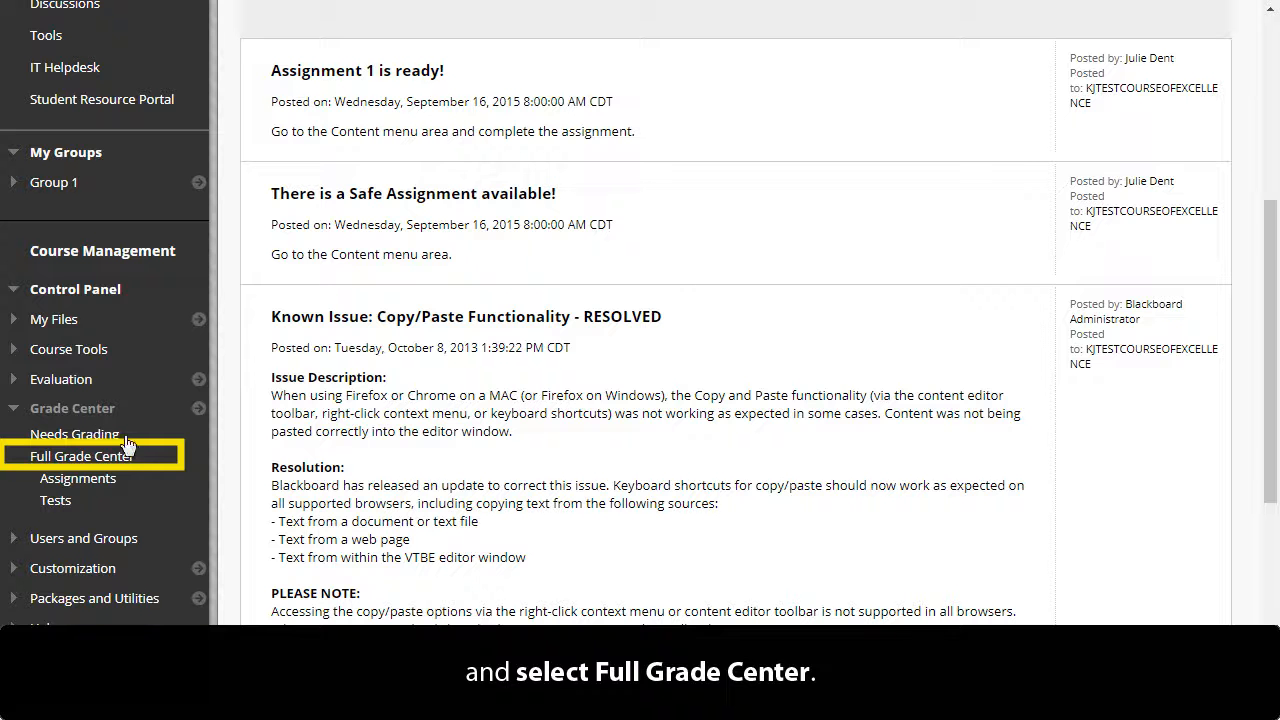
{"action": "left_click", "coordinate": [82, 456]}
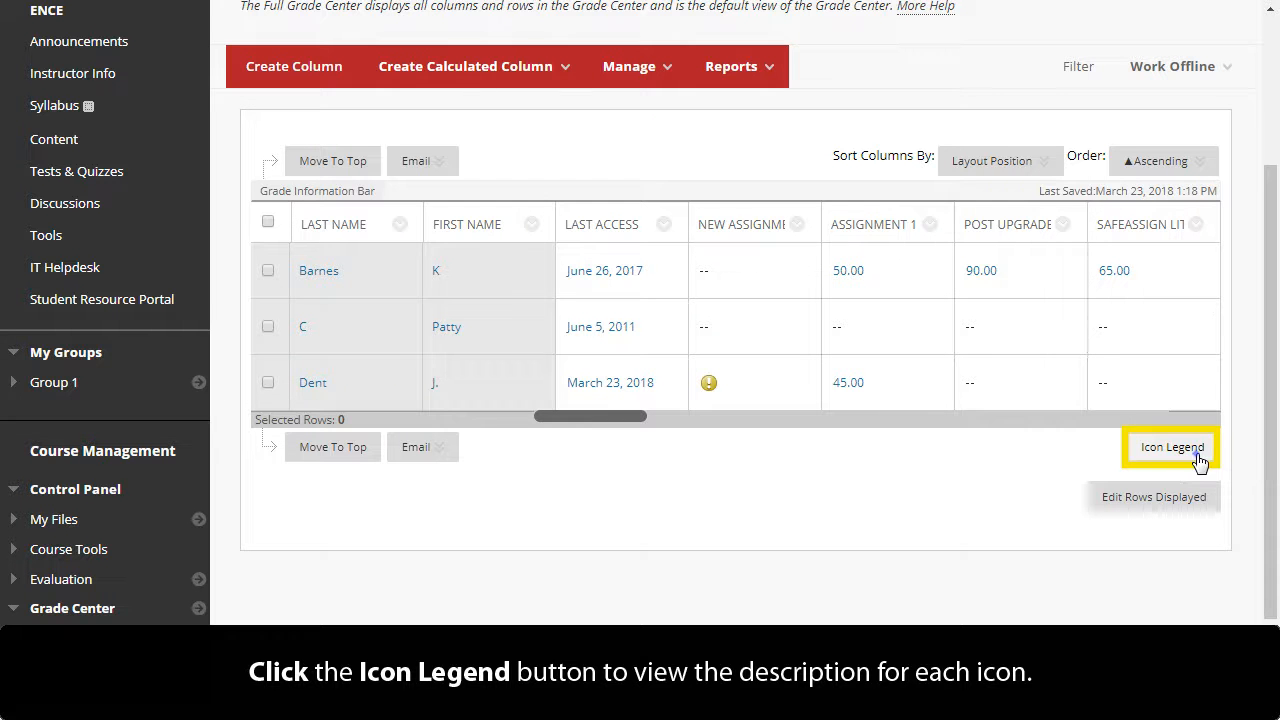
{"action": "left_click", "coordinate": [1172, 446]}
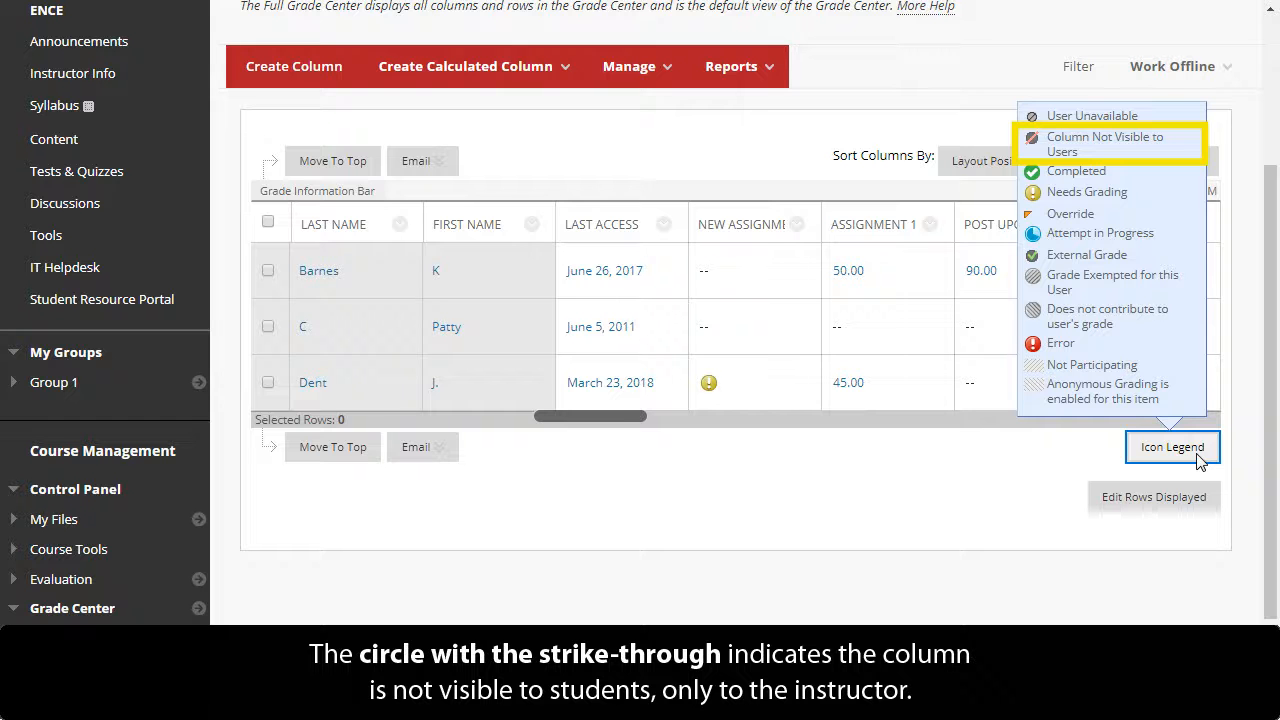
{"action": "mouse_move", "coordinate": [1136, 308]}
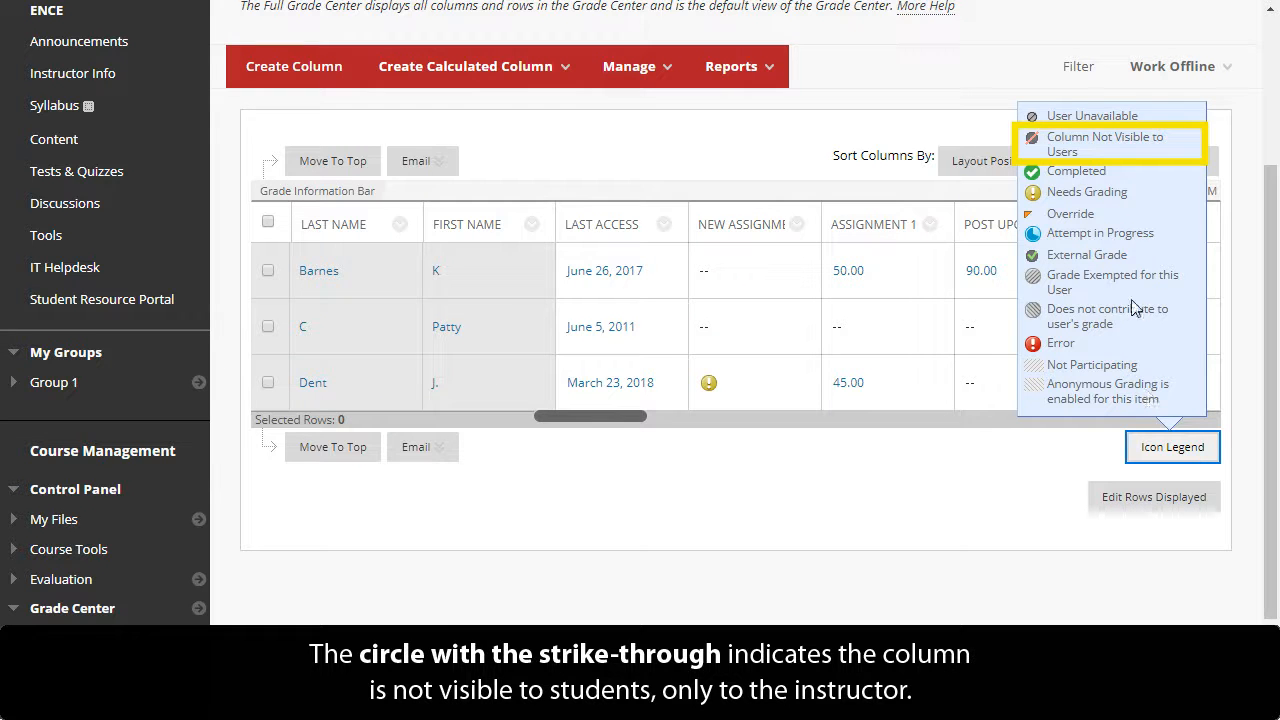
{"action": "mouse_move", "coordinate": [1130, 176]}
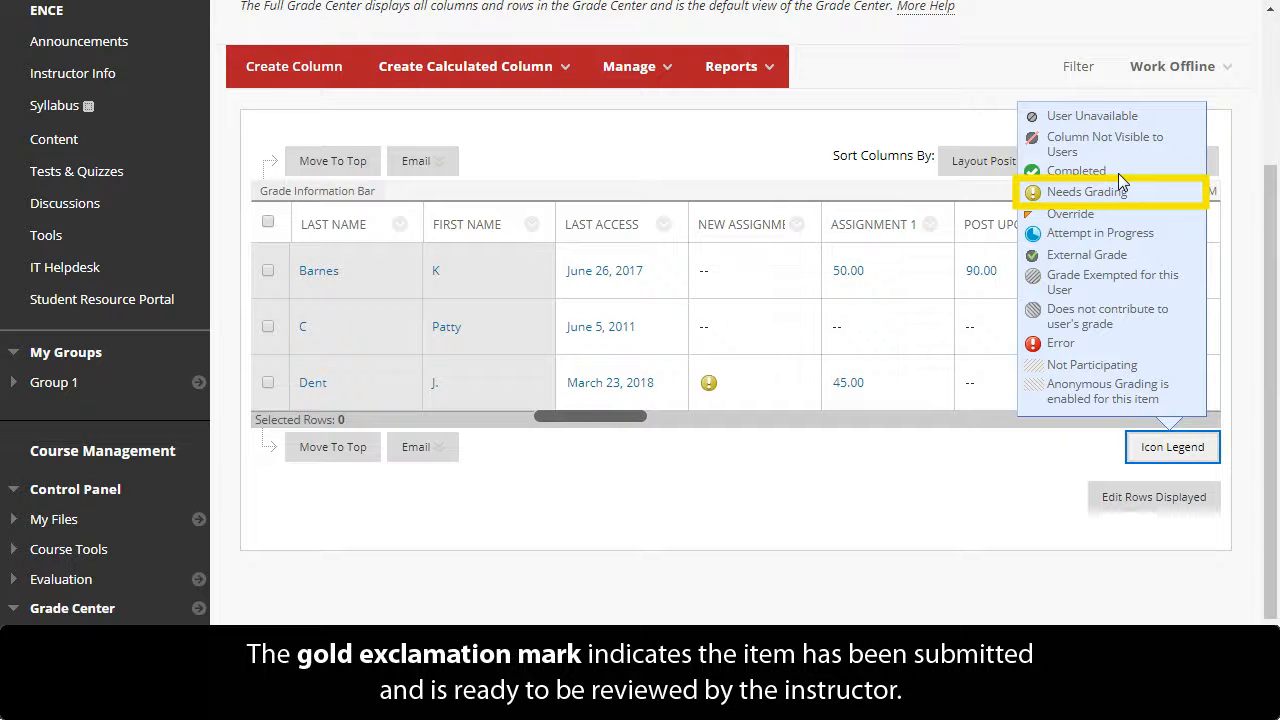
{"action": "mouse_move", "coordinate": [1144, 202]}
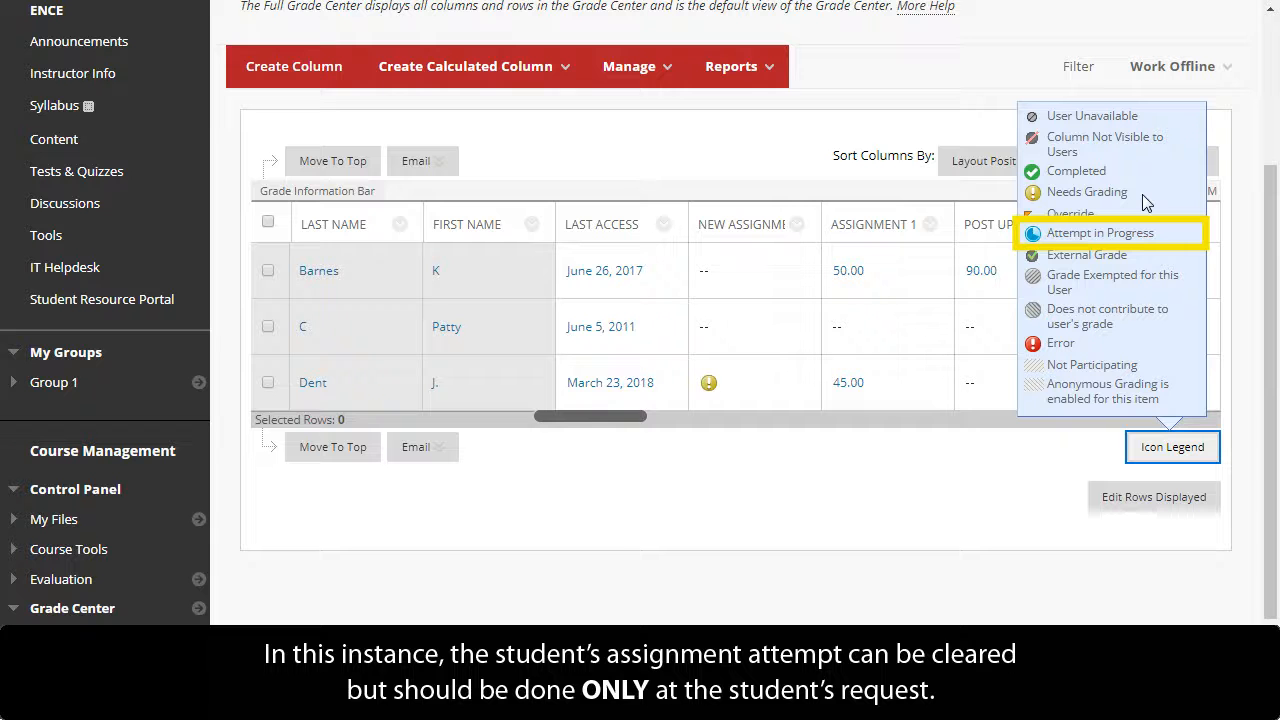
{"action": "mouse_move", "coordinate": [1030, 496]}
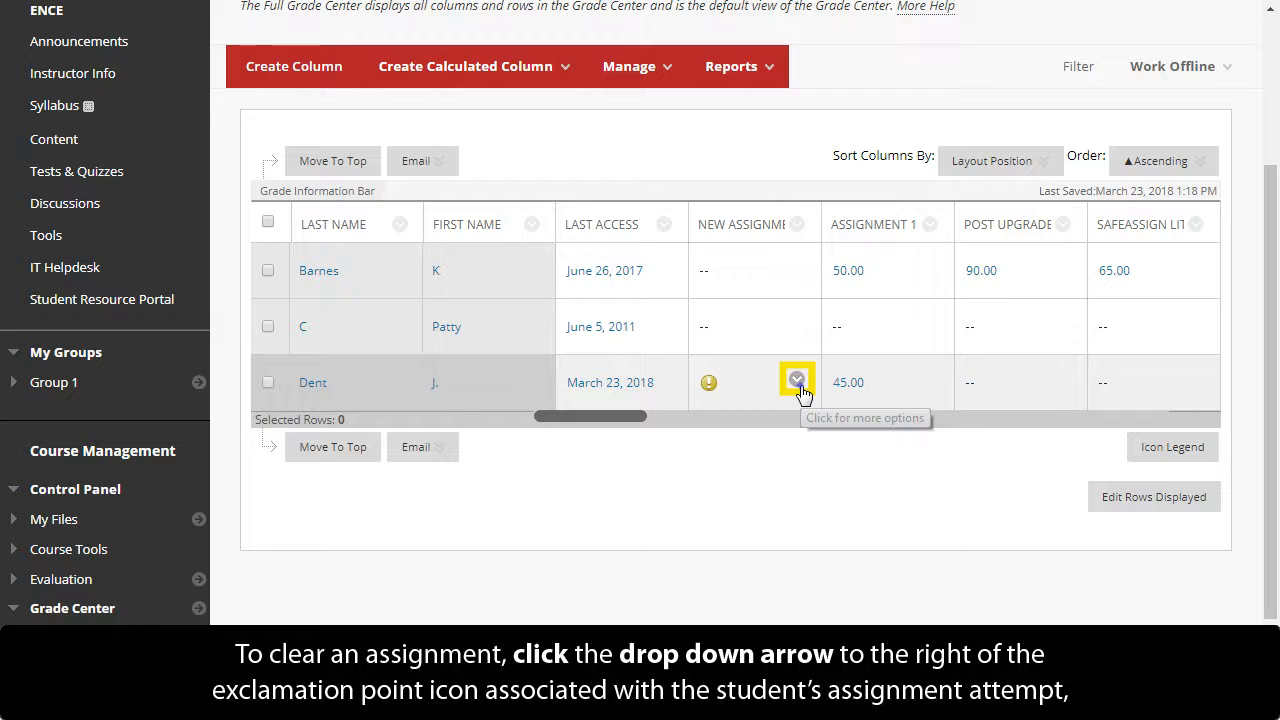
{"action": "left_click", "coordinate": [796, 382]}
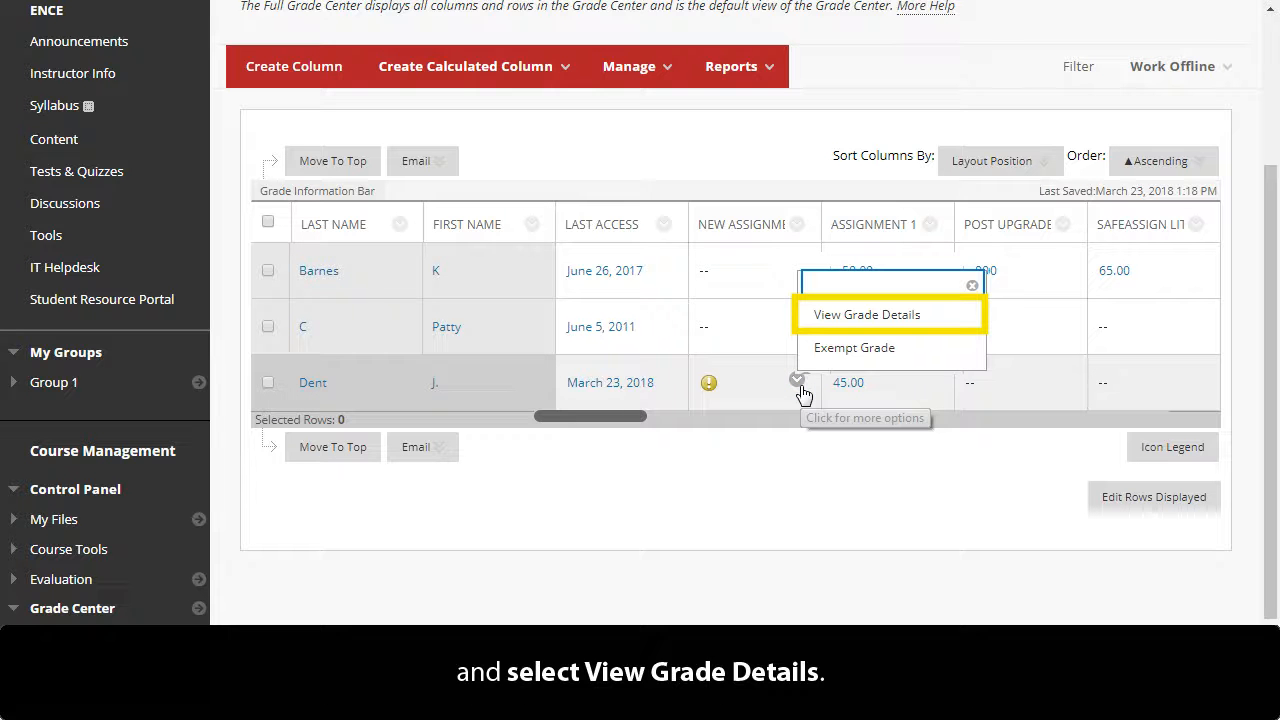
{"action": "left_click", "coordinate": [866, 314]}
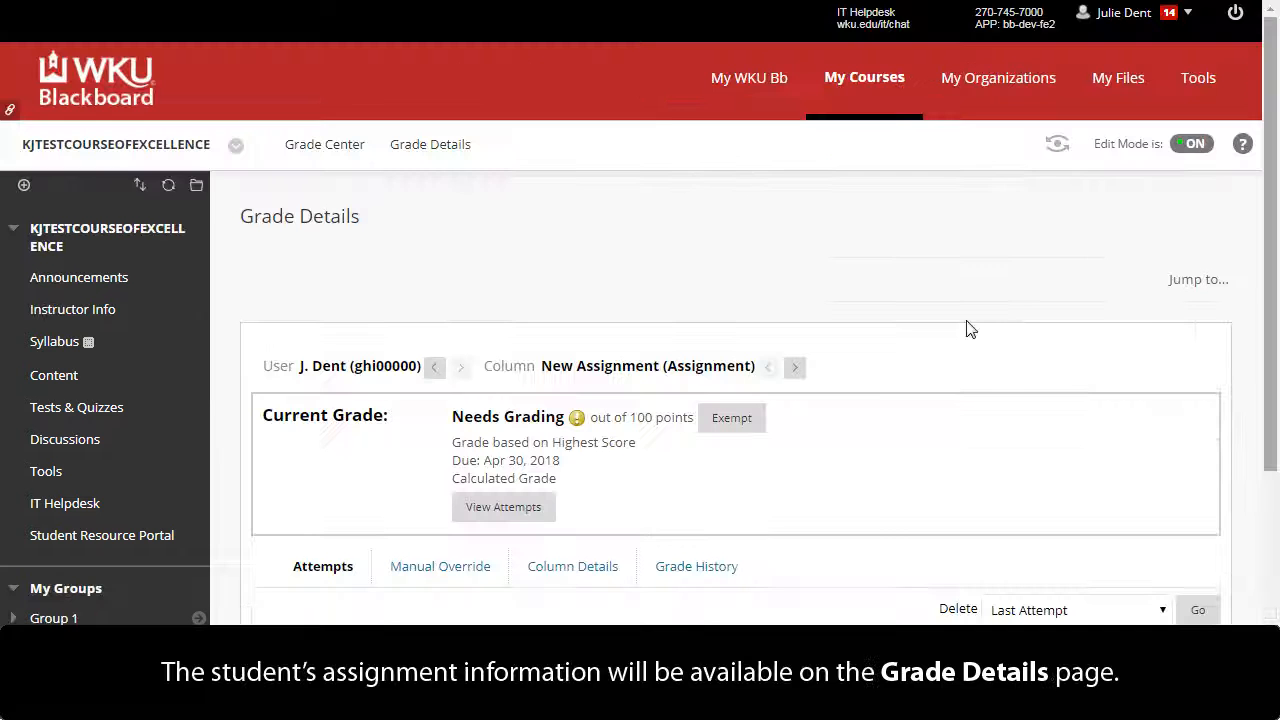
{"action": "scroll", "scroll_direction": "down", "scroll_amount": 3}
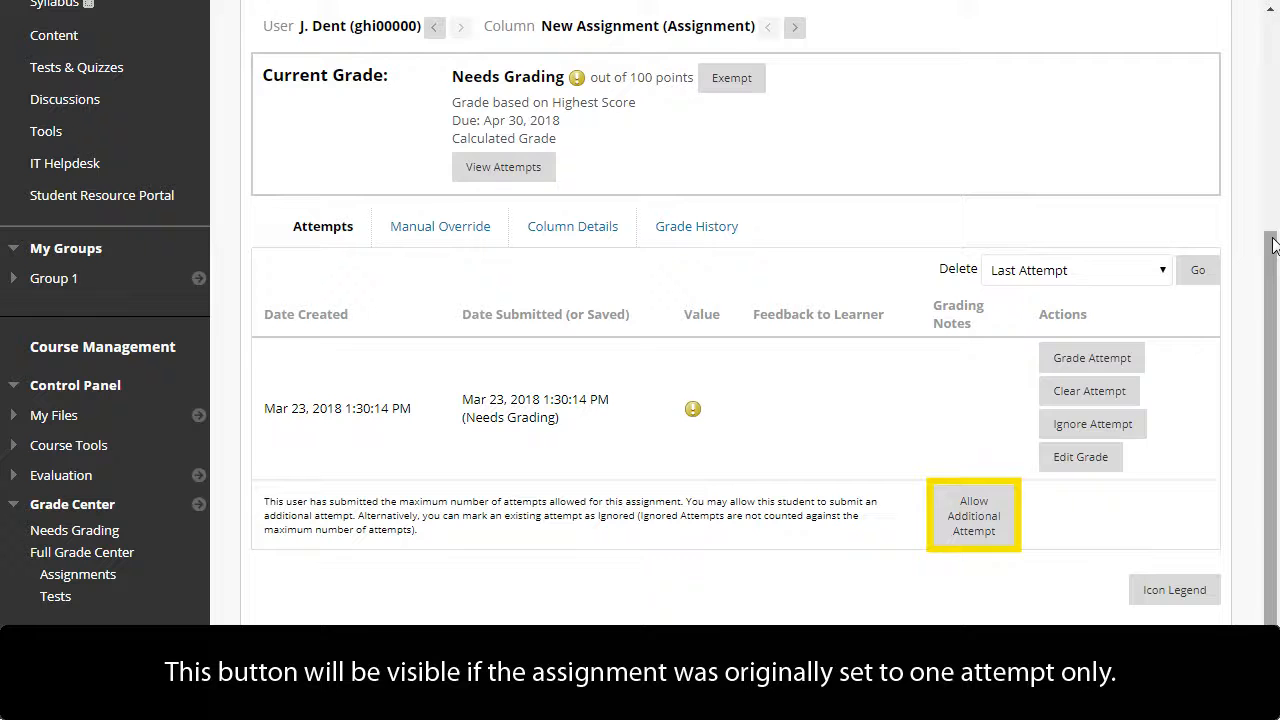
{"action": "mouse_move", "coordinate": [1270, 280]}
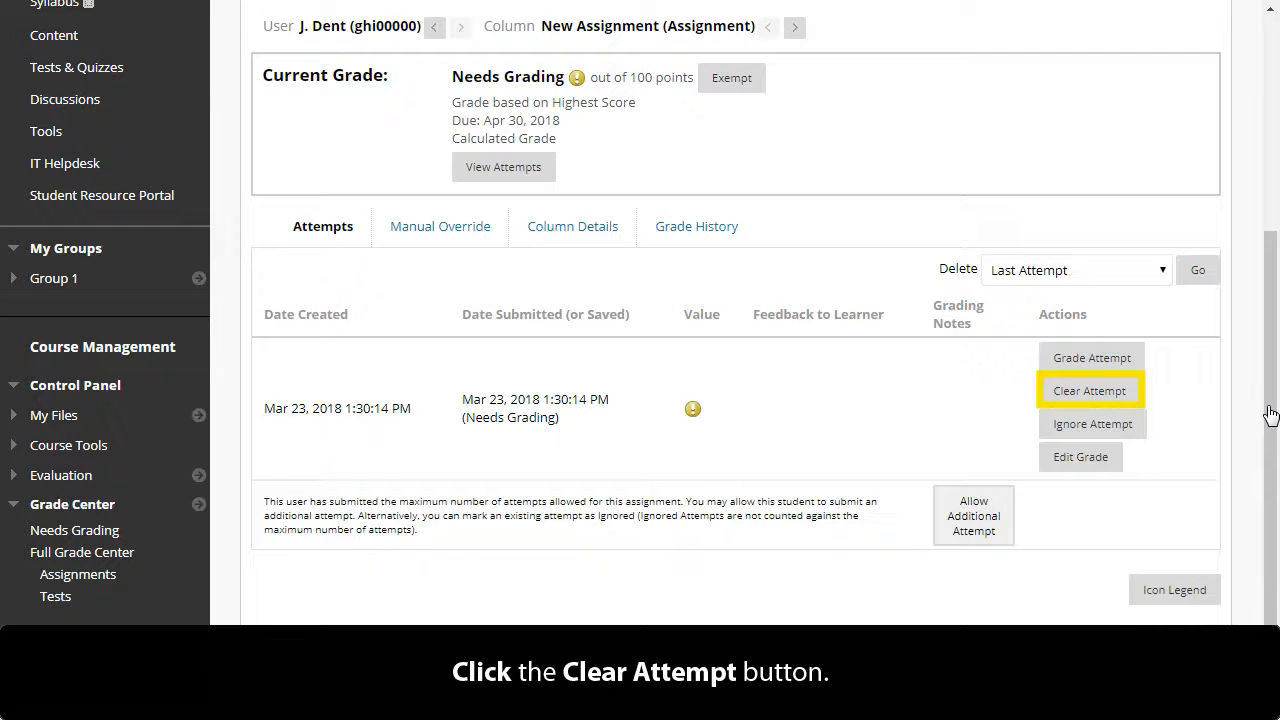
{"action": "left_click", "coordinate": [1088, 390]}
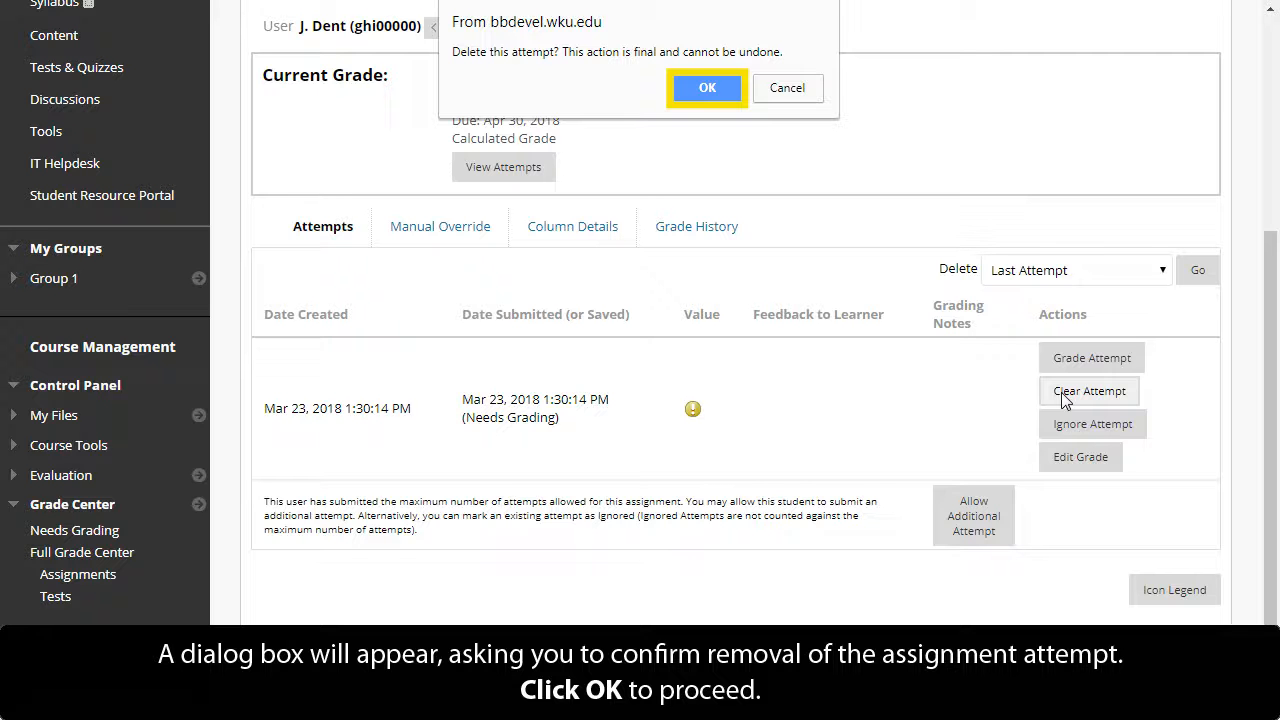
Confirm deleting the attempt, leaving no attempts and a blank grade
{"action": "left_click", "coordinate": [706, 88]}
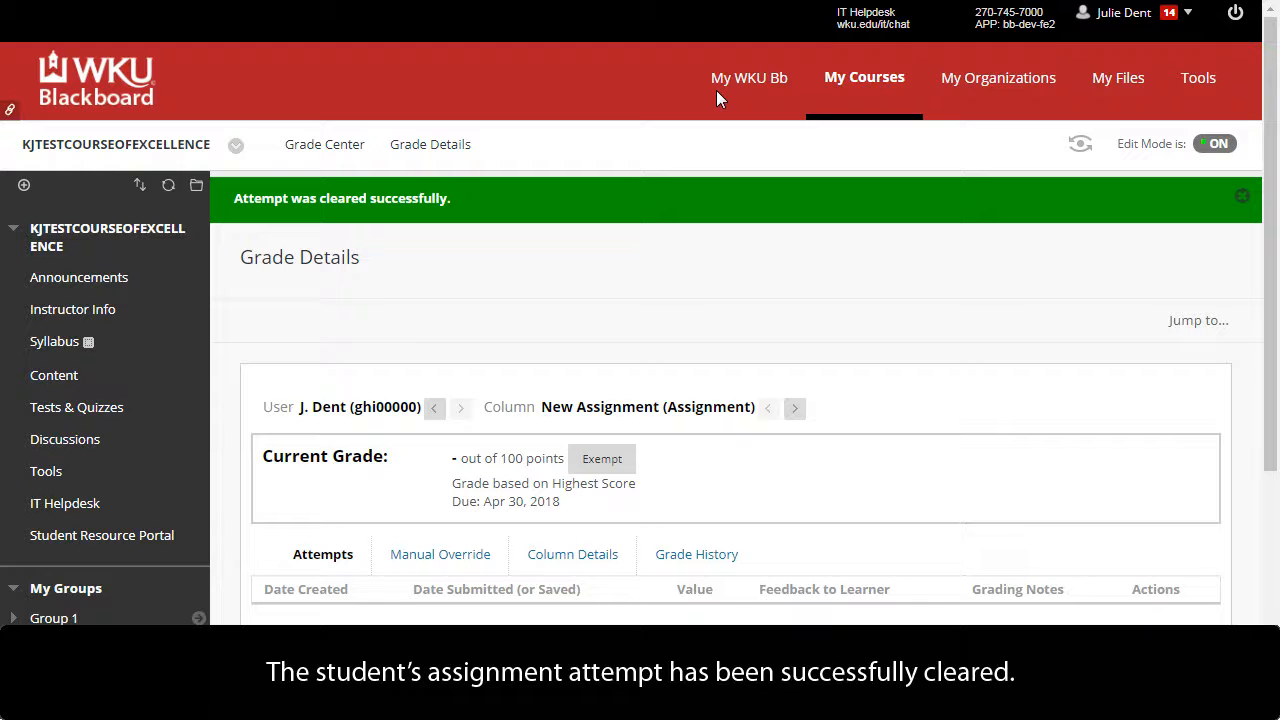
{"action": "scroll", "scroll_direction": "down", "scroll_amount": 3}
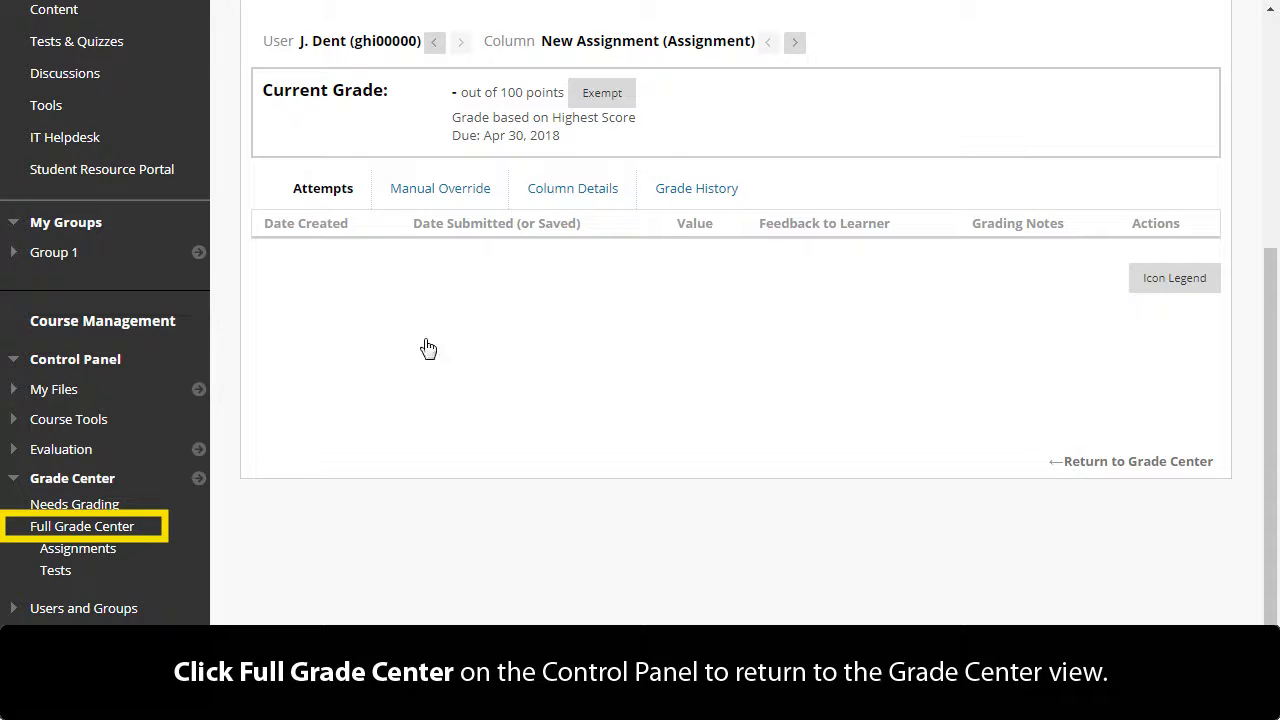
{"action": "left_click", "coordinate": [82, 524]}
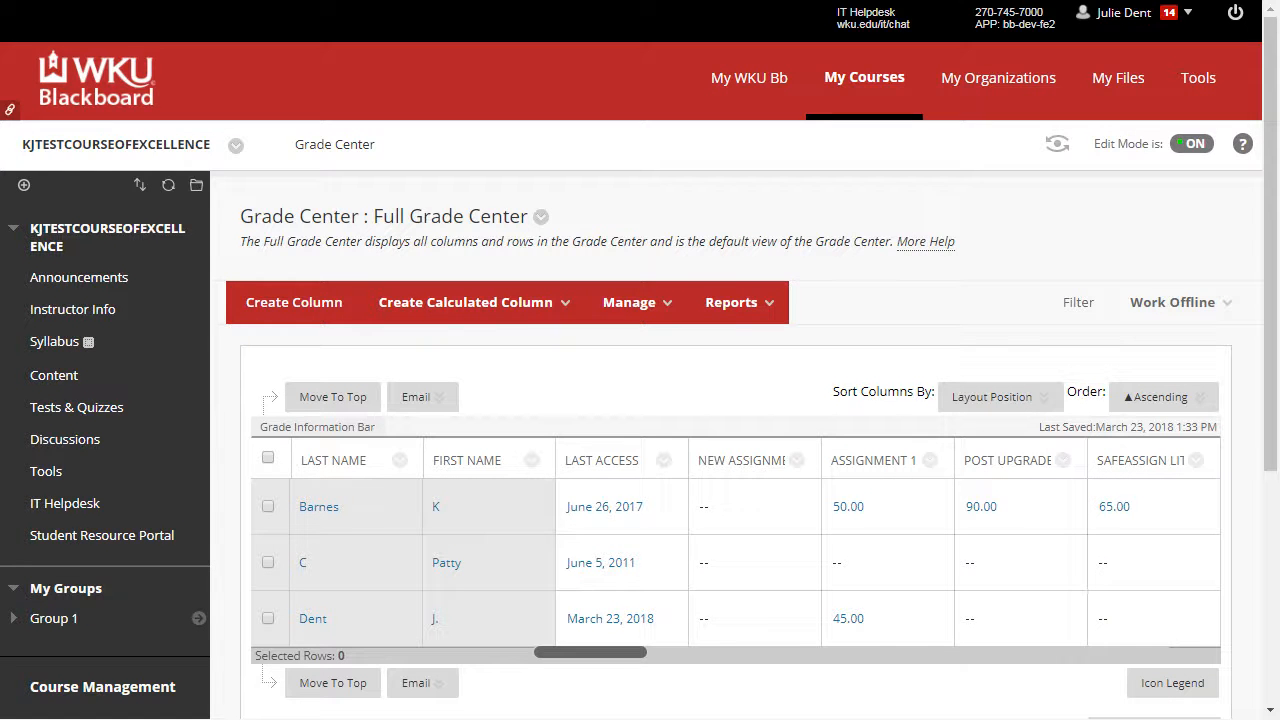